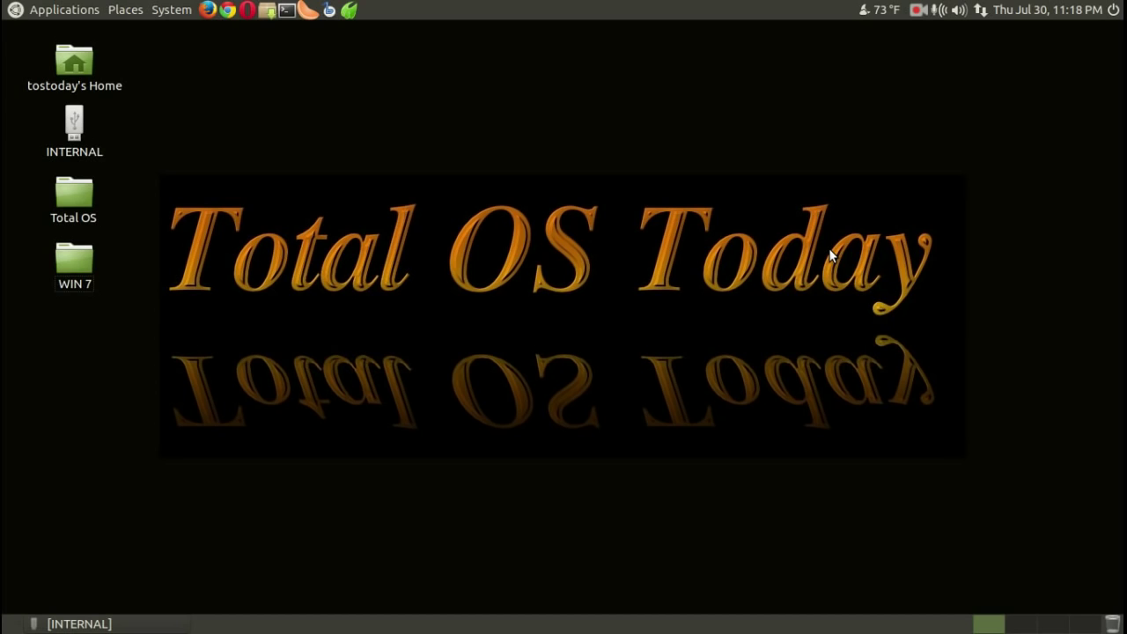
mouse_move(868, 288)
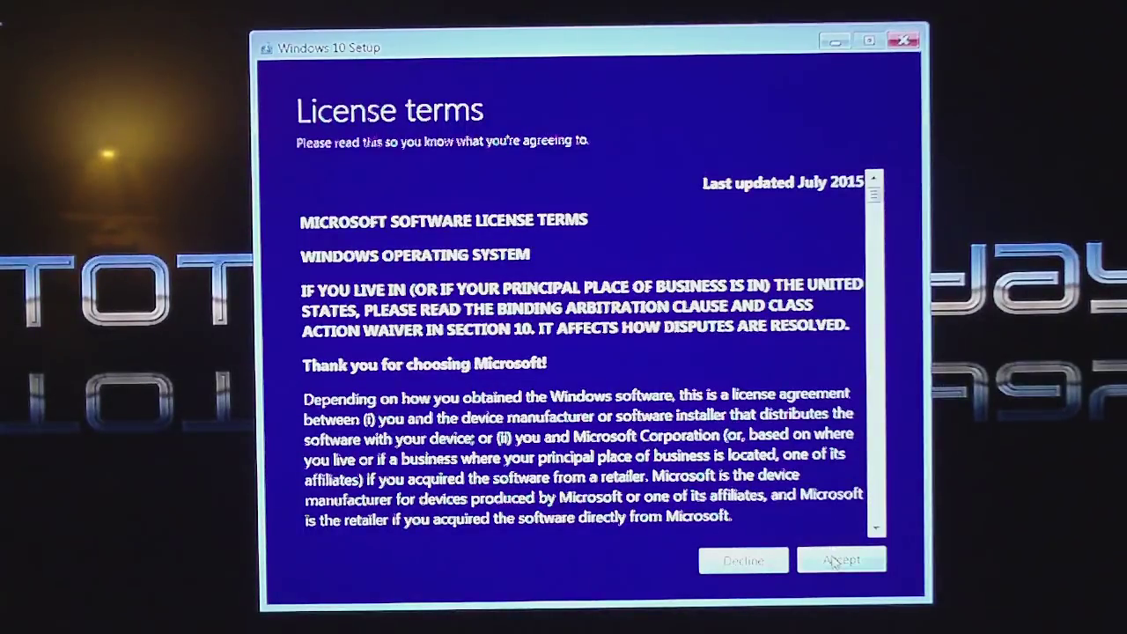
Step: Accept the license terms and keep personal files and apps
click(841, 560)
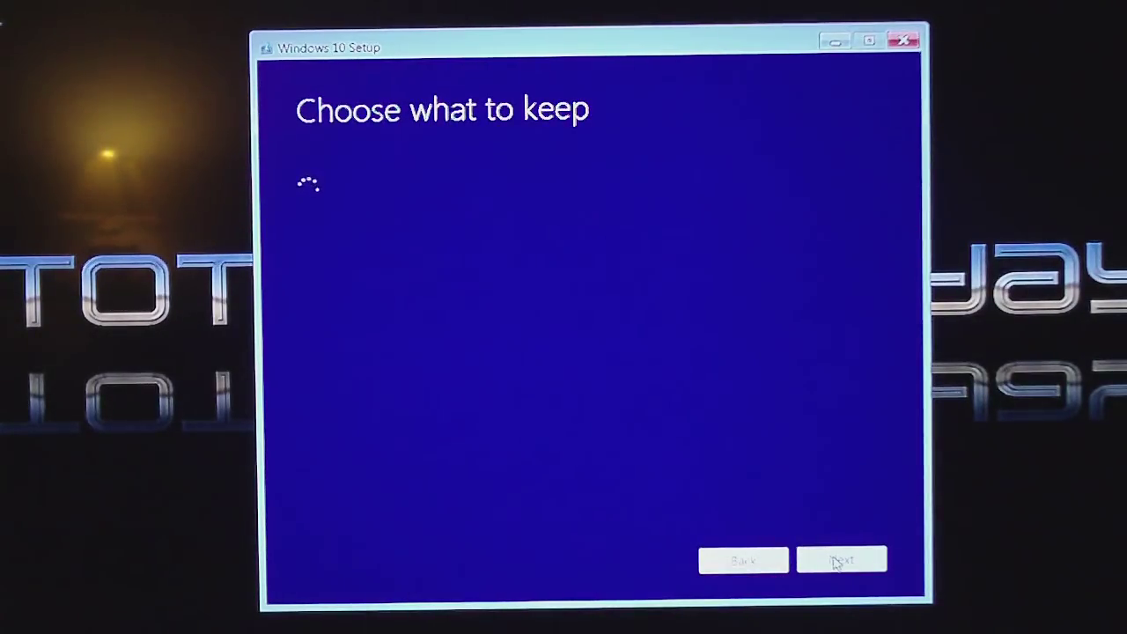
click(841, 561)
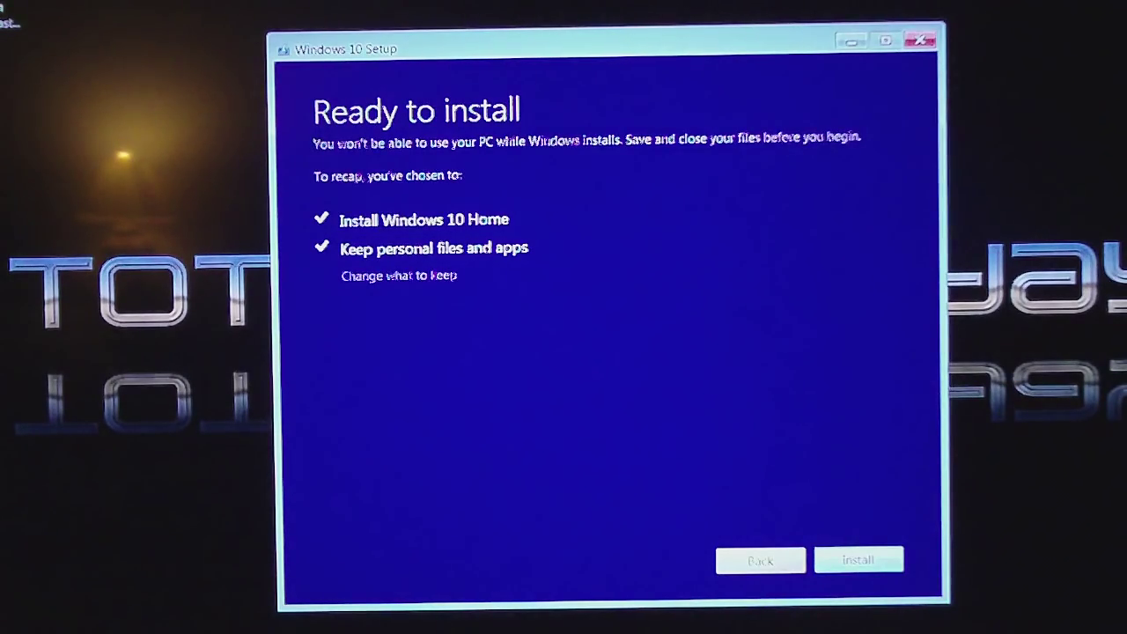
Step: Start installing Windows 10 Home from the Ready to install page
click(858, 560)
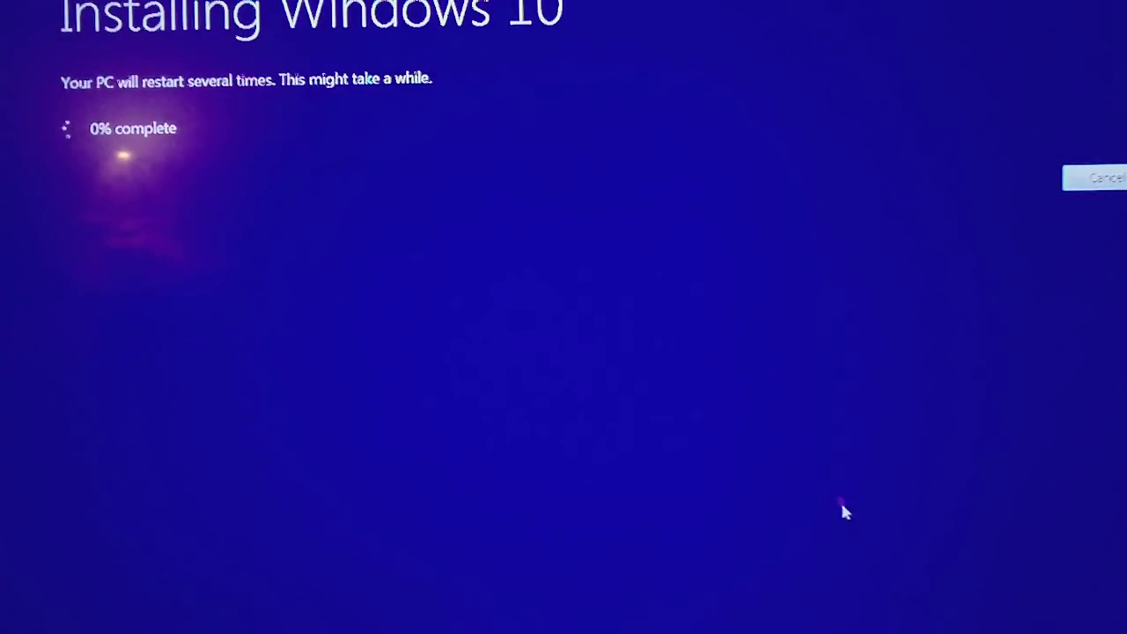
mouse_move(493, 425)
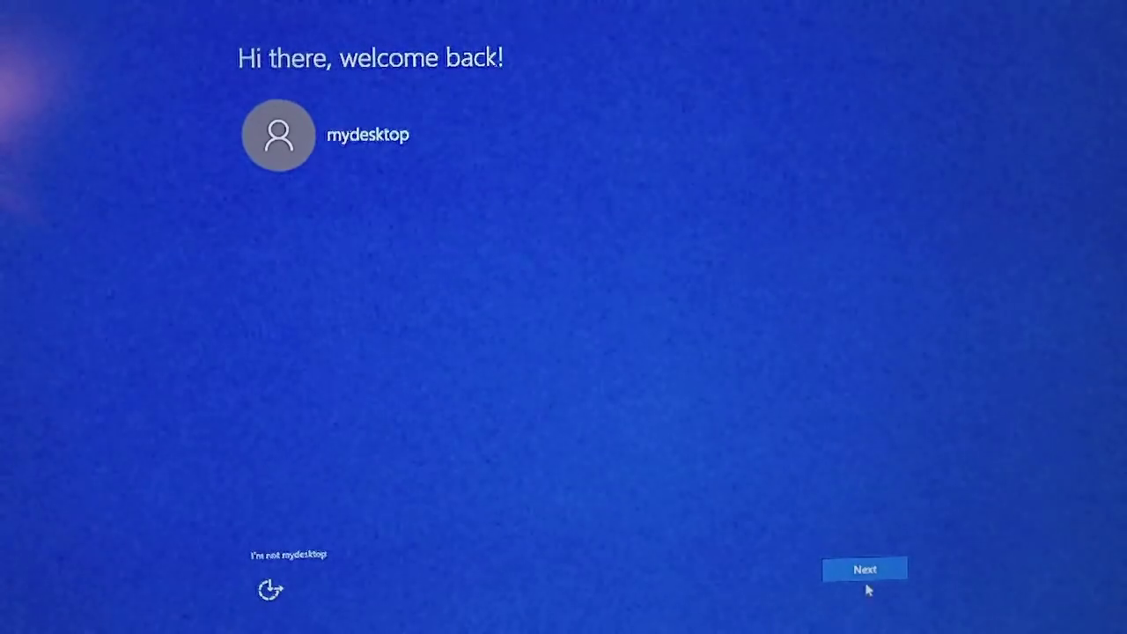
Step: Continue with the existing account on the 'Hi there, welcome back!' screen
click(864, 569)
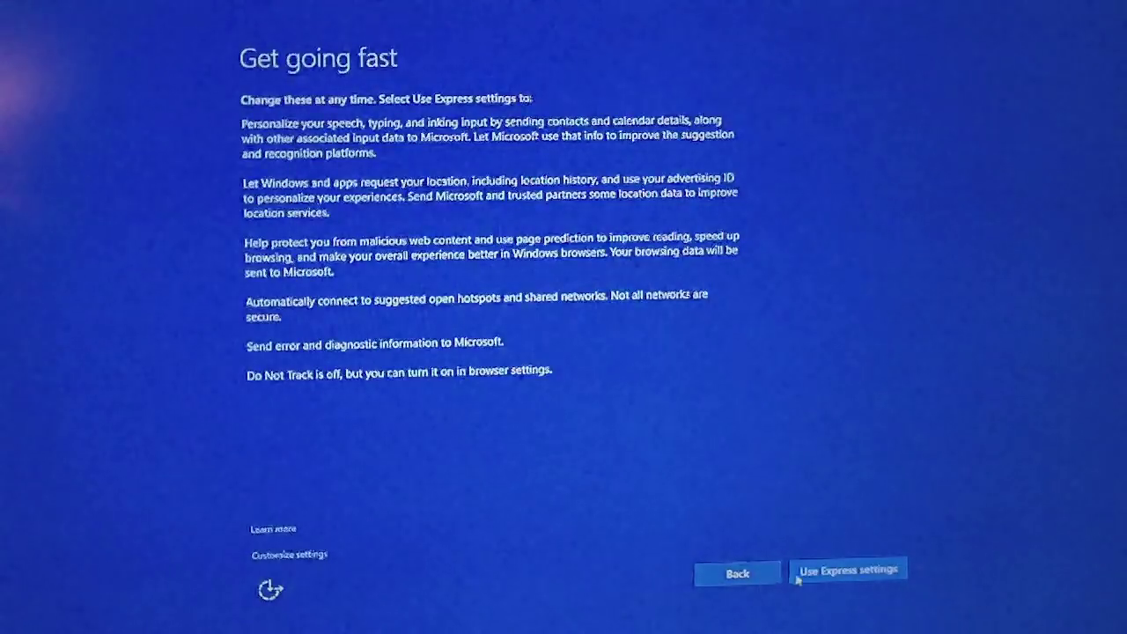
Step: Use Express settings and keep the new Windows apps as defaults
click(847, 569)
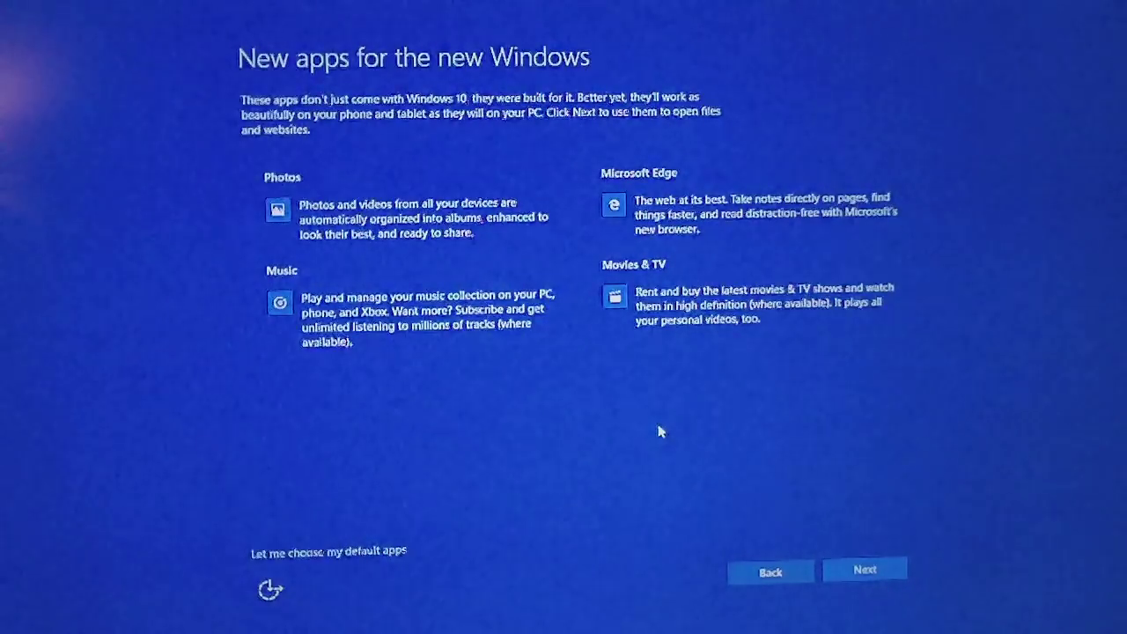
click(865, 569)
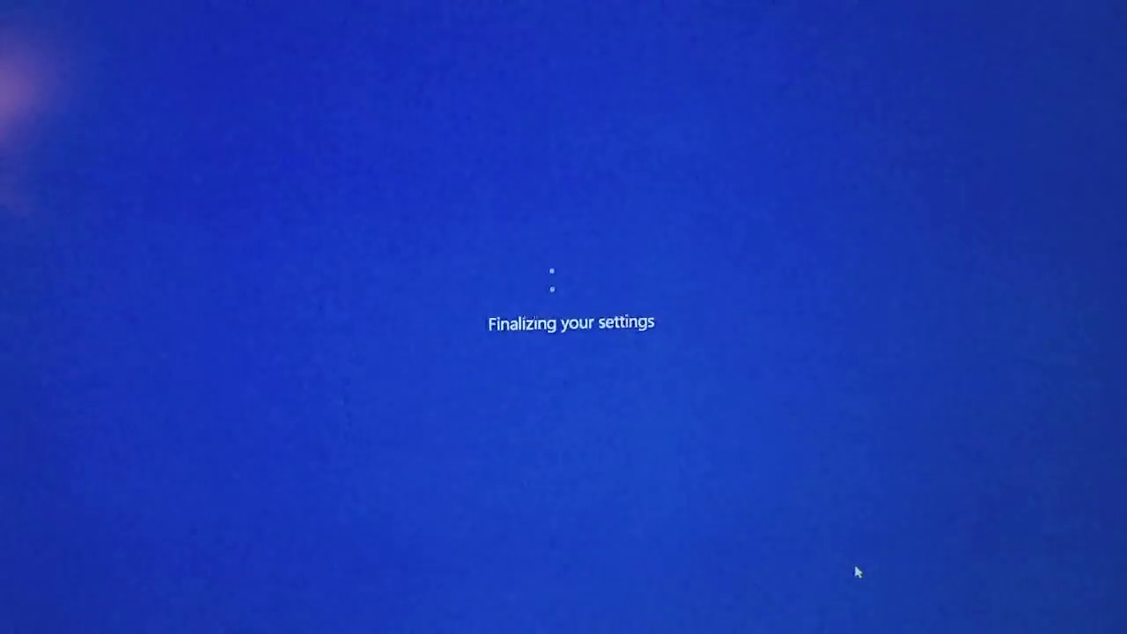